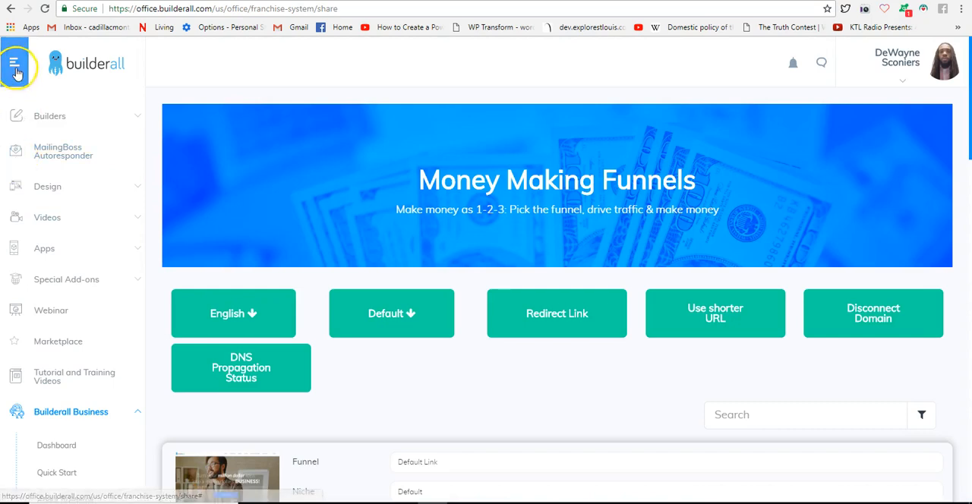
Step: Scroll the funnel share list to the Mailingboss Funnel and open its home page link
{"action": "scroll", "scroll_direction": "down", "scroll_amount": 3}
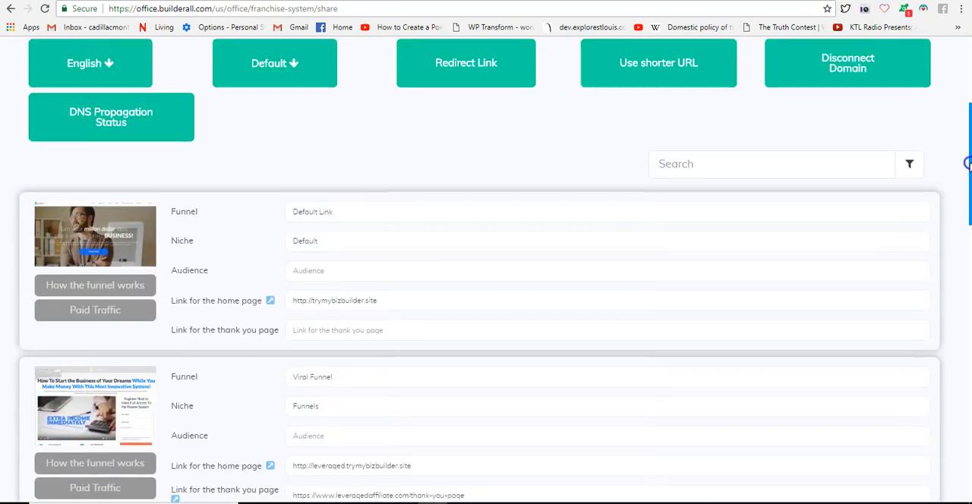
{"action": "scroll", "scroll_direction": "down", "scroll_amount": 3}
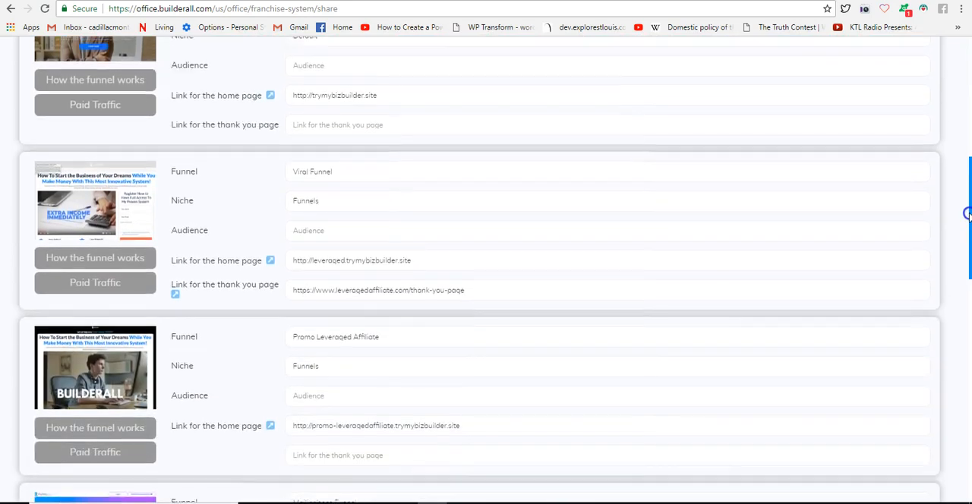
{"action": "scroll", "scroll_direction": "down", "scroll_amount": 3}
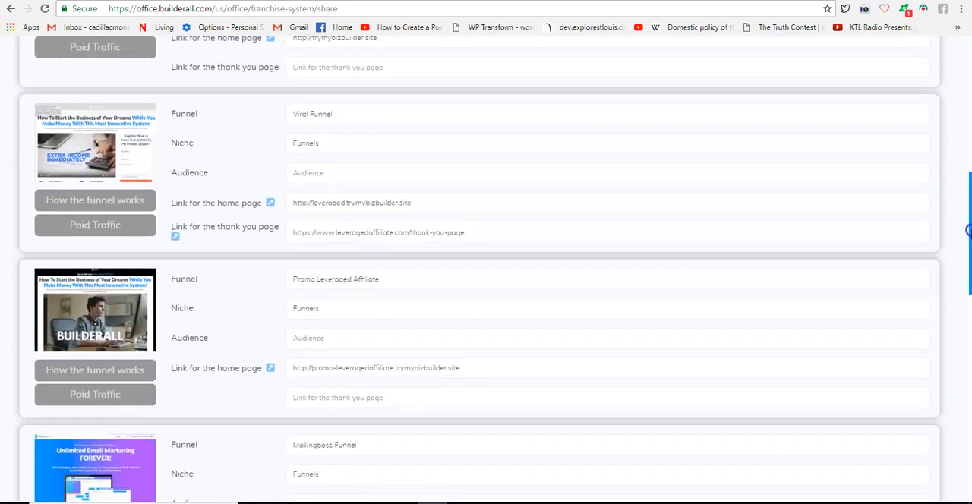
{"action": "scroll", "scroll_direction": "down", "scroll_amount": 3}
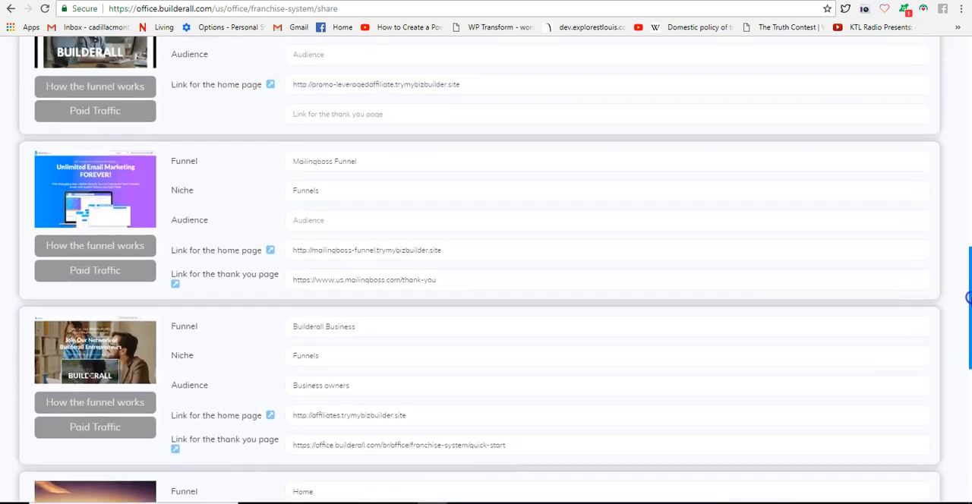
{"action": "scroll", "scroll_direction": "down", "scroll_amount": 3}
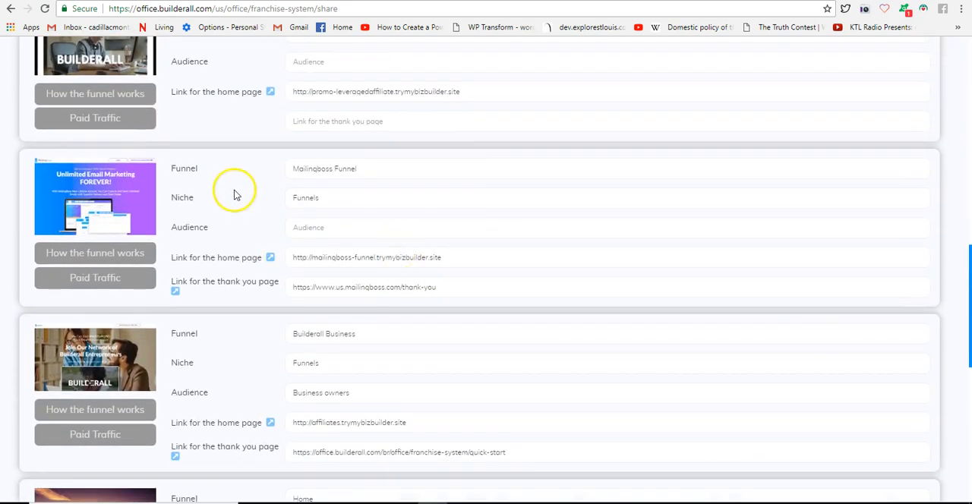
{"action": "left_click", "coordinate": [270, 257]}
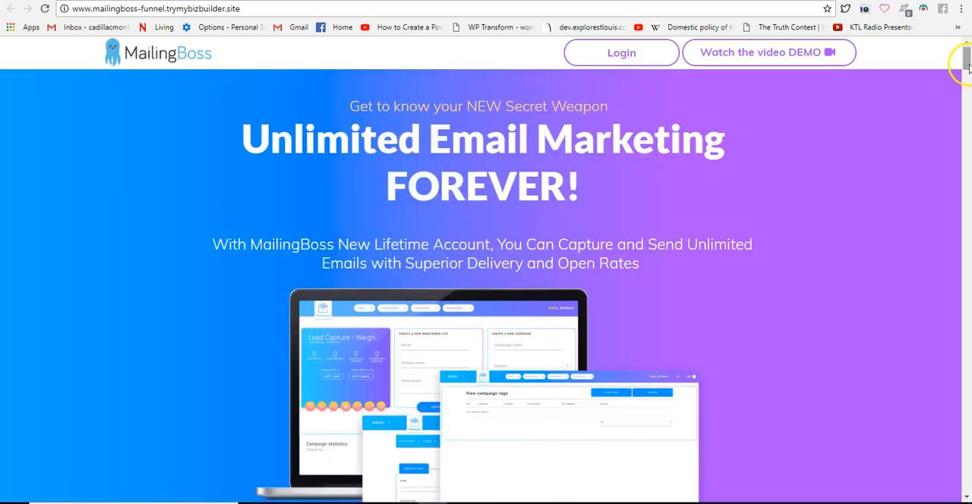
Step: Scroll the mailingboss-funnel.trymybizbuilder.site landing page to check that it loads
{"action": "scroll", "scroll_direction": "down", "scroll_amount": 3}
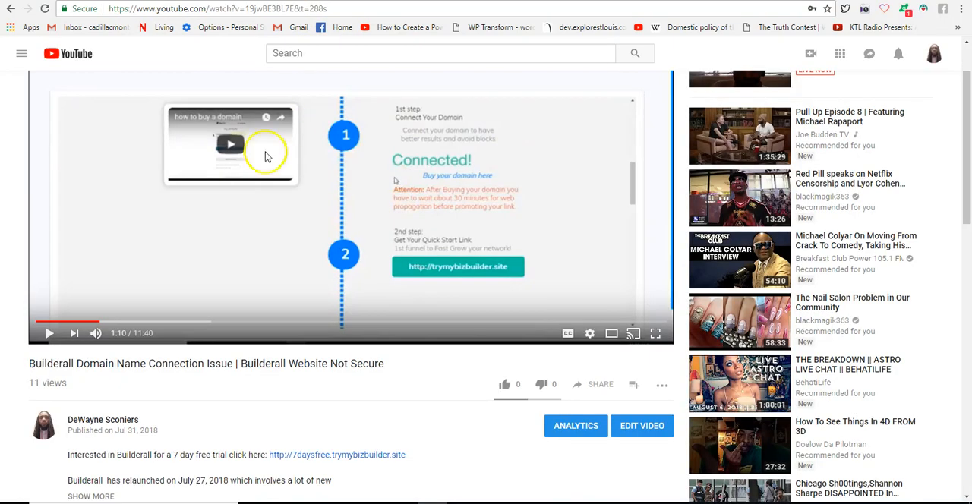
{"action": "mouse_move", "coordinate": [251, 376]}
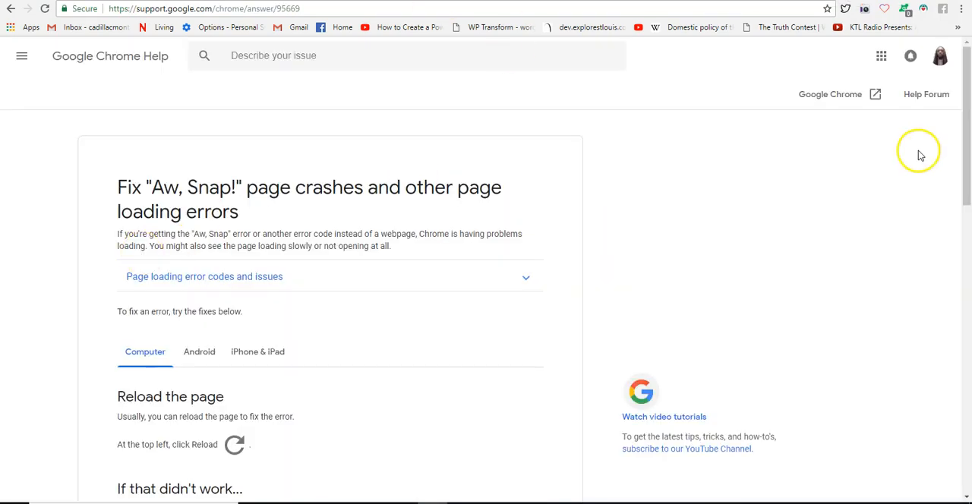
Step: Read down the 'Aw, Snap!' help article to Step 2: Clear your cache
{"action": "scroll", "scroll_direction": "down", "scroll_amount": 3}
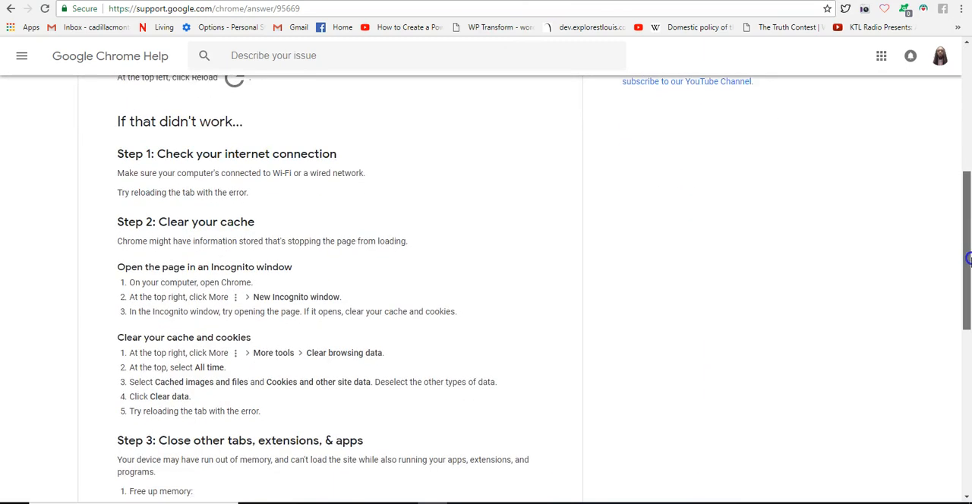
{"action": "scroll", "scroll_direction": "down", "scroll_amount": 3}
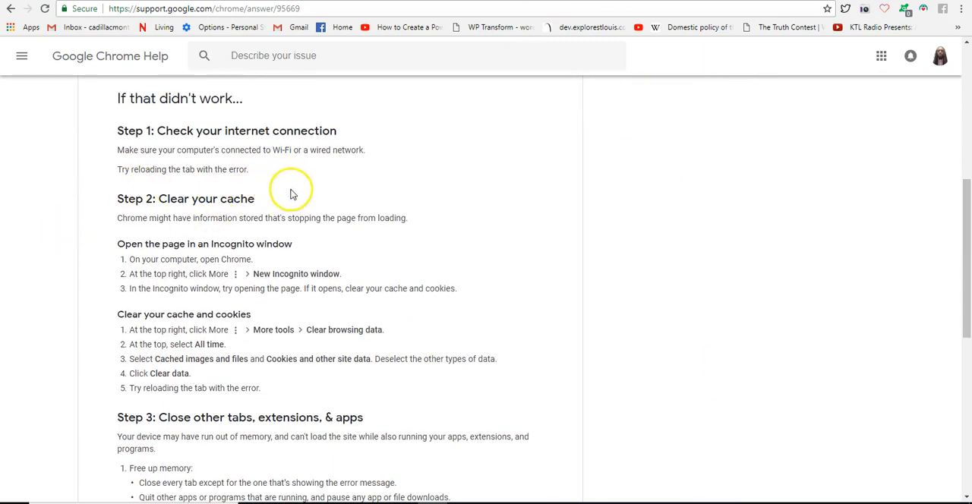
{"action": "scroll", "scroll_direction": "down", "scroll_amount": 3}
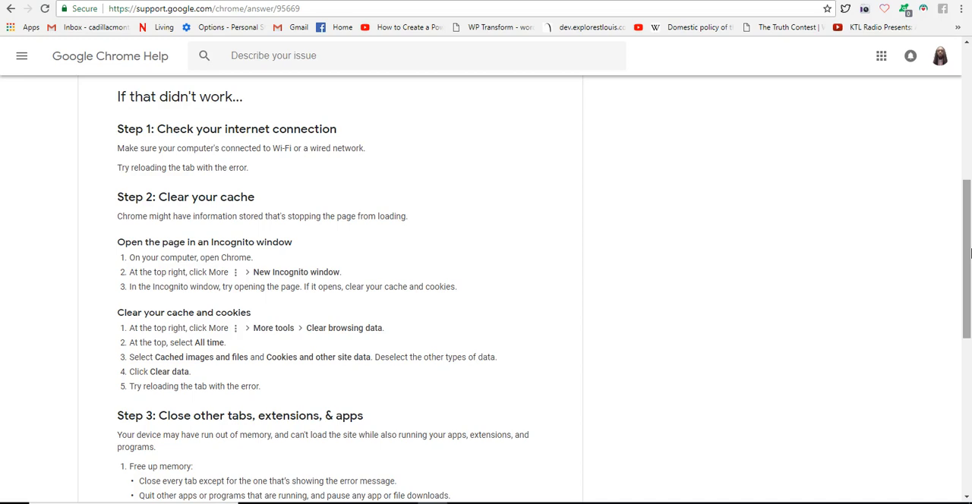
{"action": "scroll", "scroll_direction": "down", "scroll_amount": 3}
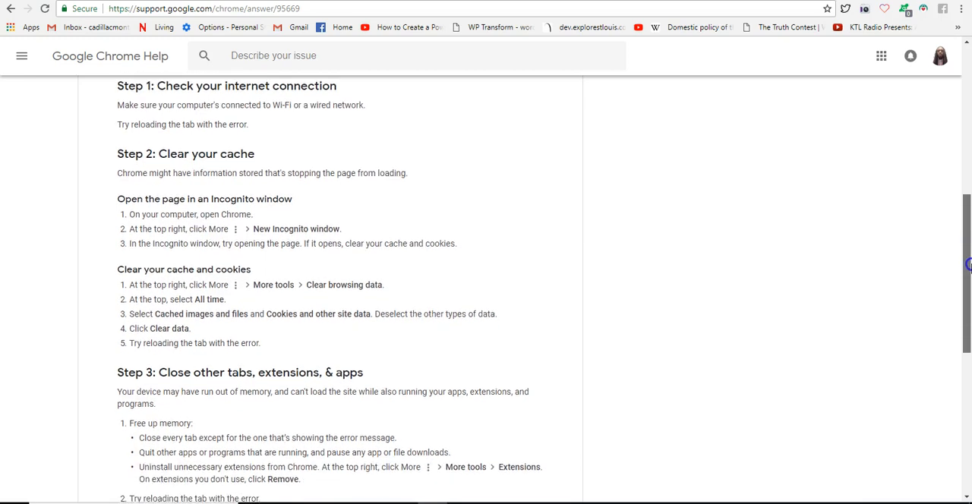
{"action": "scroll", "scroll_direction": "down", "scroll_amount": 3}
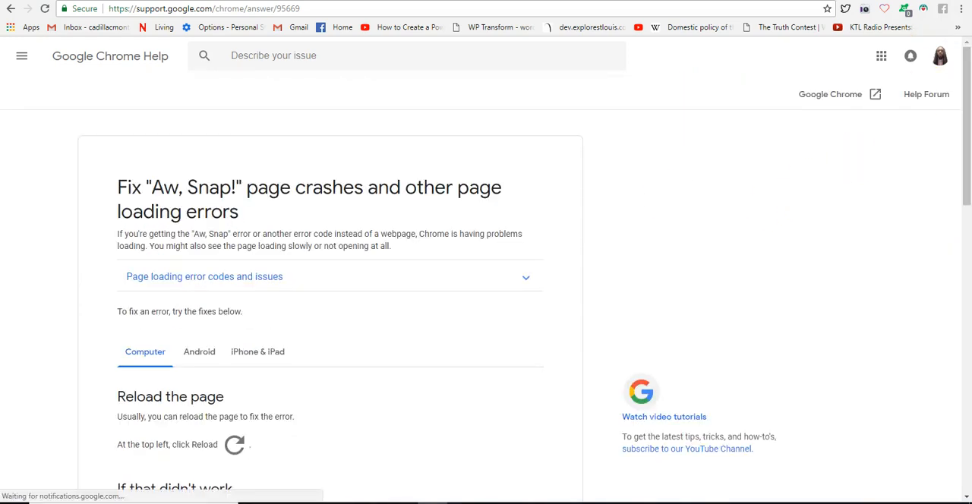
{"action": "scroll", "scroll_direction": "down", "scroll_amount": 3}
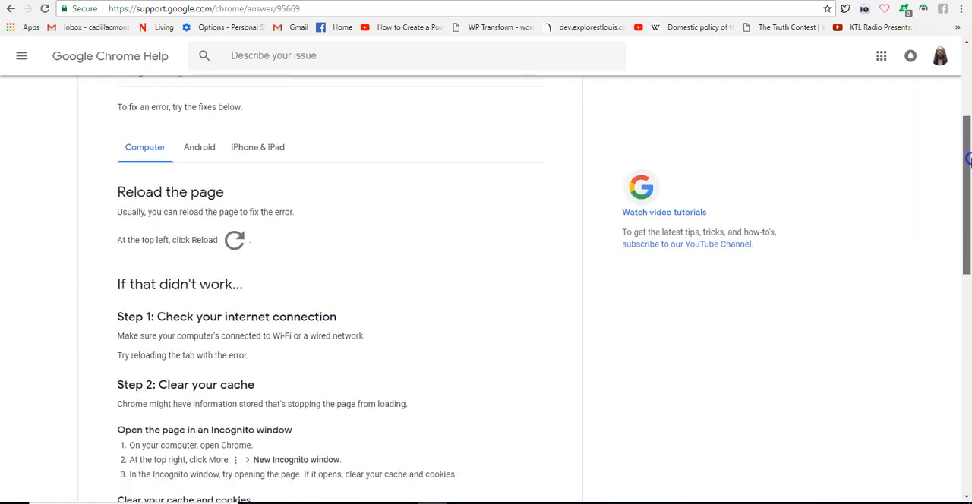
{"action": "scroll", "scroll_direction": "down", "scroll_amount": 3}
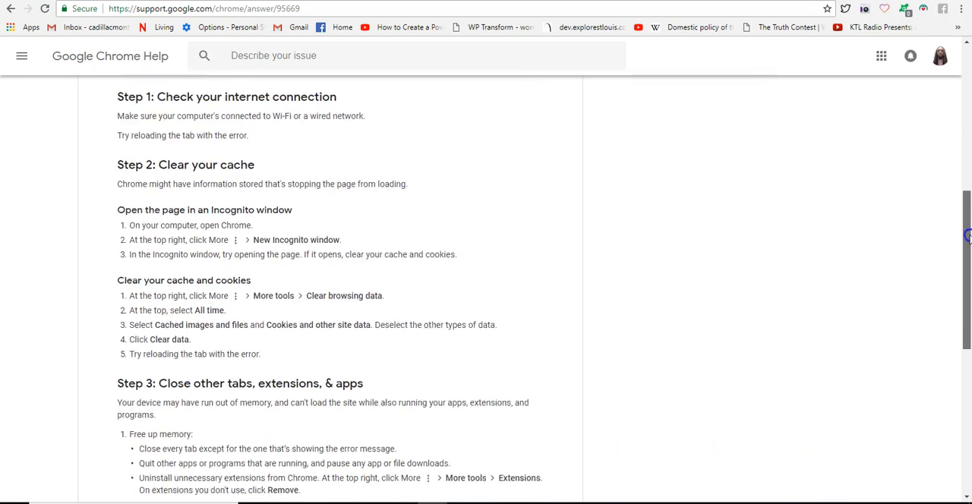
{"action": "scroll", "scroll_direction": "down", "scroll_amount": 3}
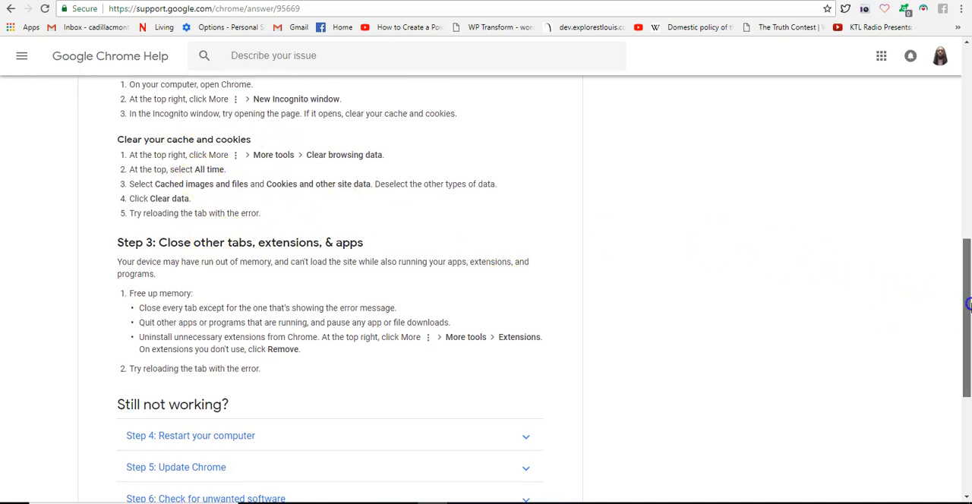
{"action": "scroll", "scroll_direction": "up", "scroll_amount": 3}
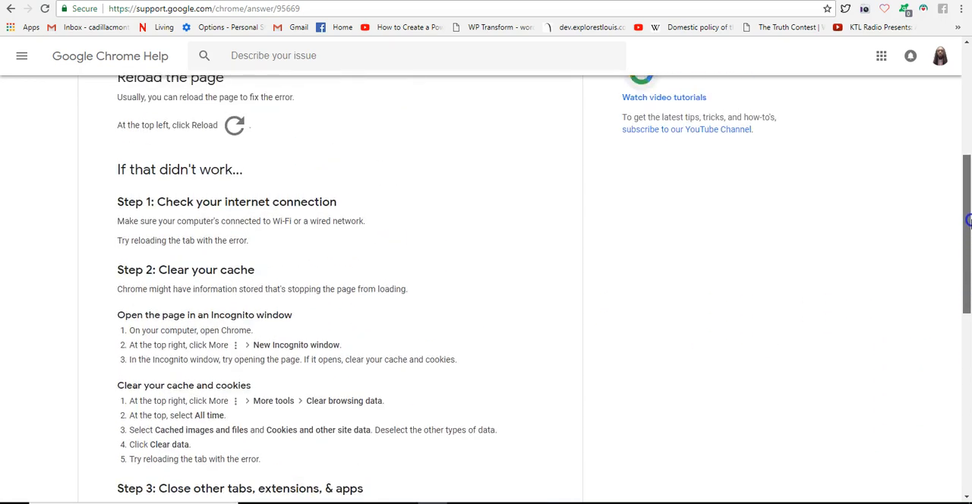
{"action": "scroll", "scroll_direction": "down", "scroll_amount": 3}
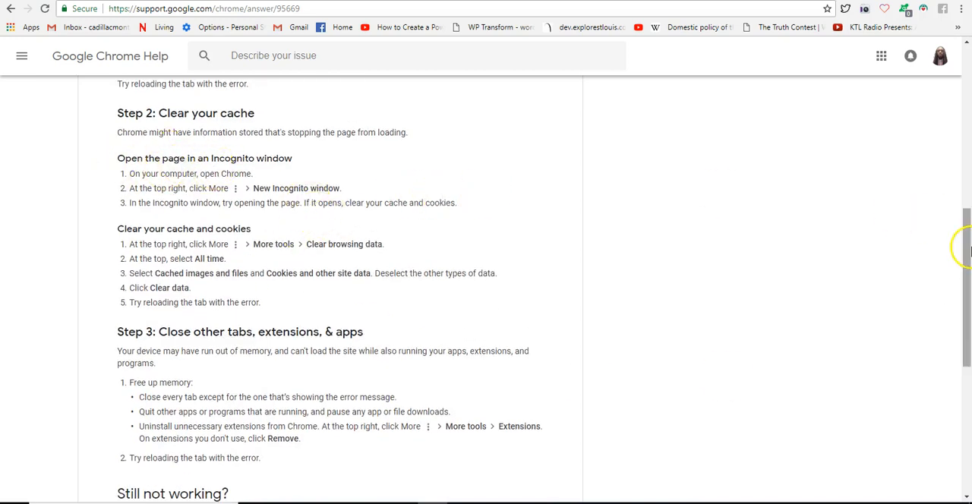
{"action": "scroll", "scroll_direction": "down", "scroll_amount": 3}
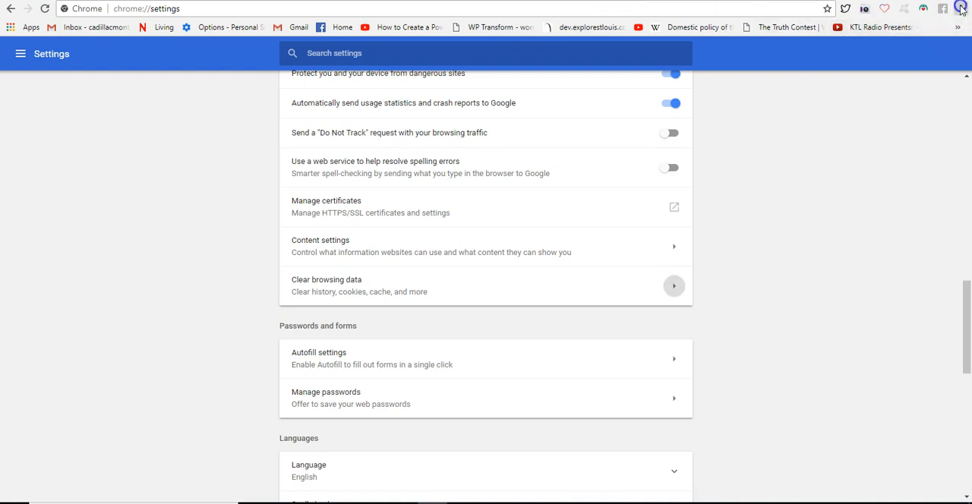
Step: Open Clear browsing data through the three-dot menu's More tools
{"action": "left_click", "coordinate": [962, 8]}
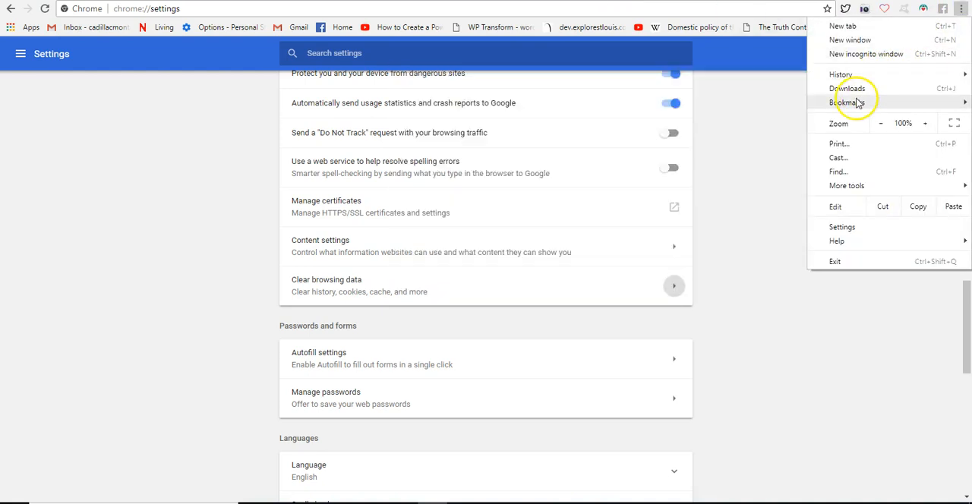
{"action": "mouse_move", "coordinate": [850, 157]}
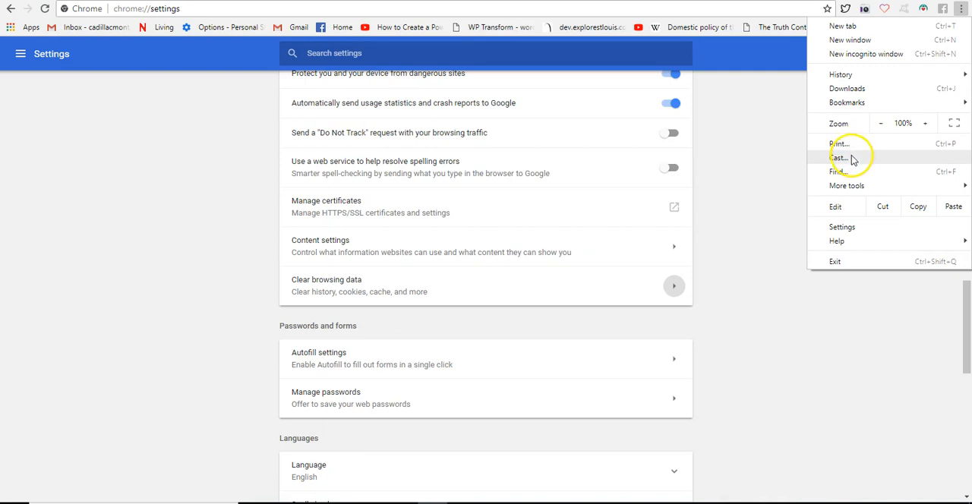
{"action": "mouse_move", "coordinate": [840, 129]}
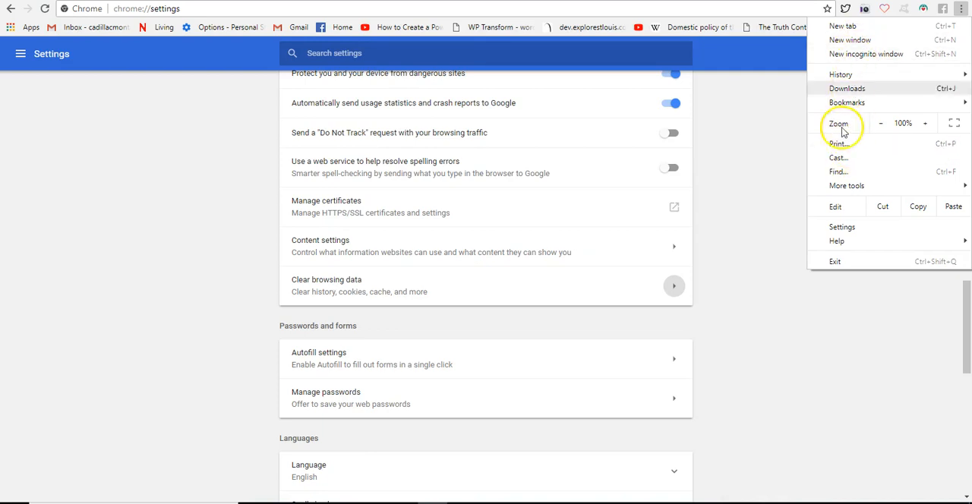
{"action": "left_click", "coordinate": [846, 186]}
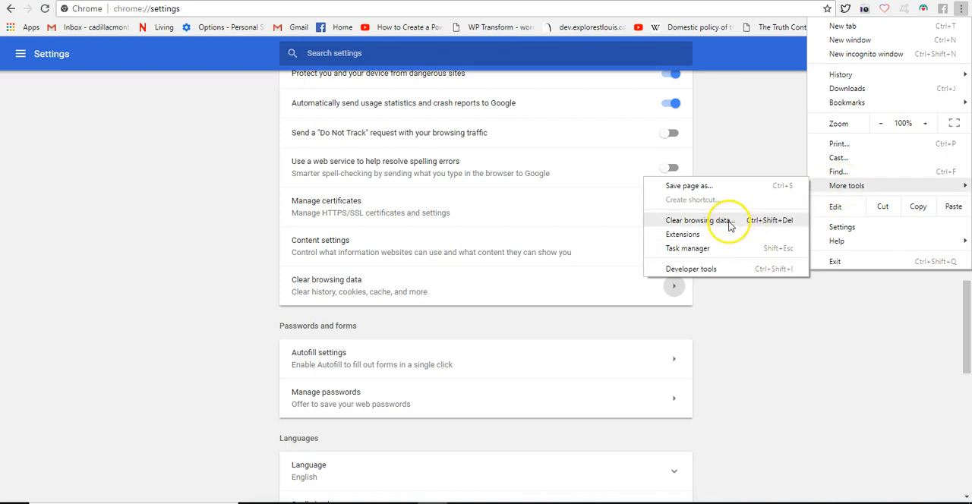
{"action": "left_click", "coordinate": [700, 220]}
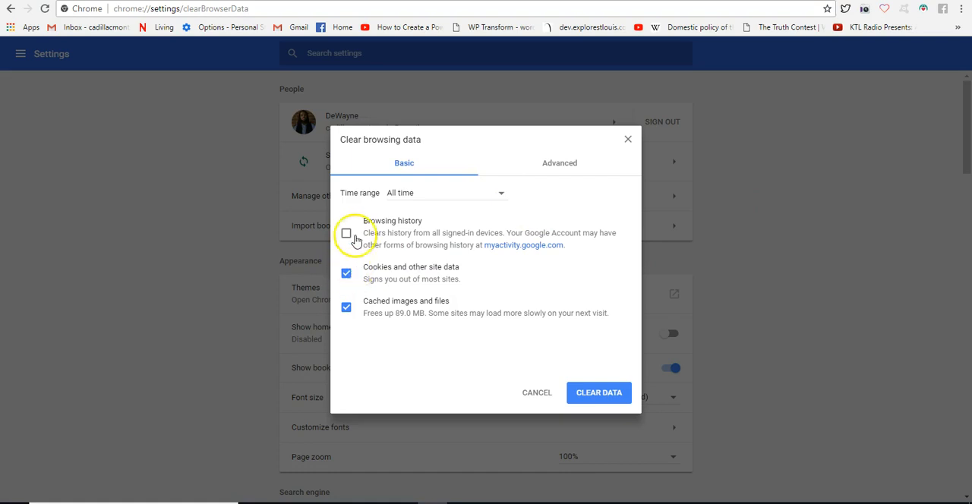
Step: Clear all-time cookies and cached images and files, leaving browsing history unchecked
{"action": "left_click", "coordinate": [346, 233]}
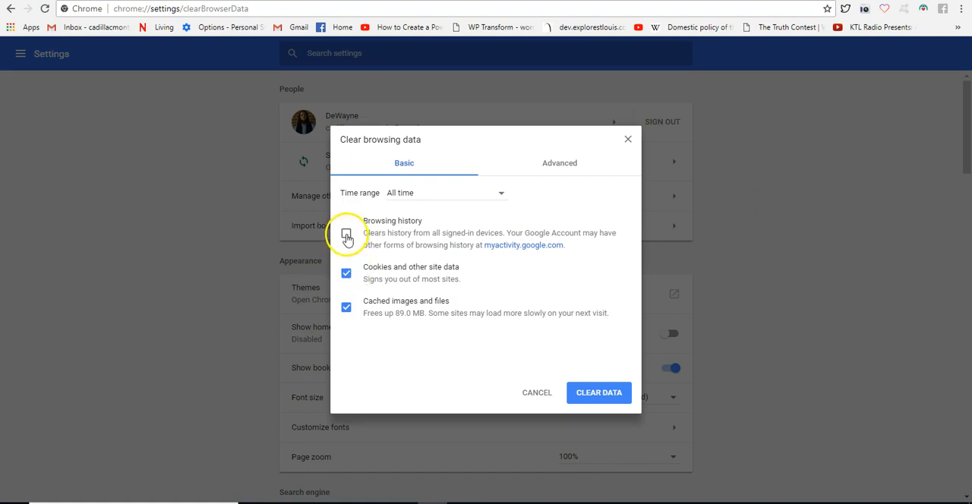
{"action": "left_click", "coordinate": [346, 233]}
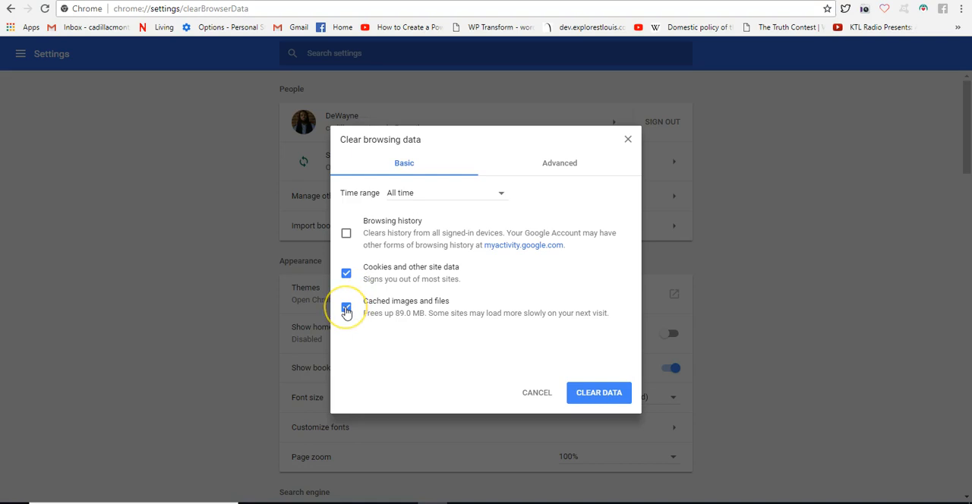
{"action": "mouse_move", "coordinate": [436, 310]}
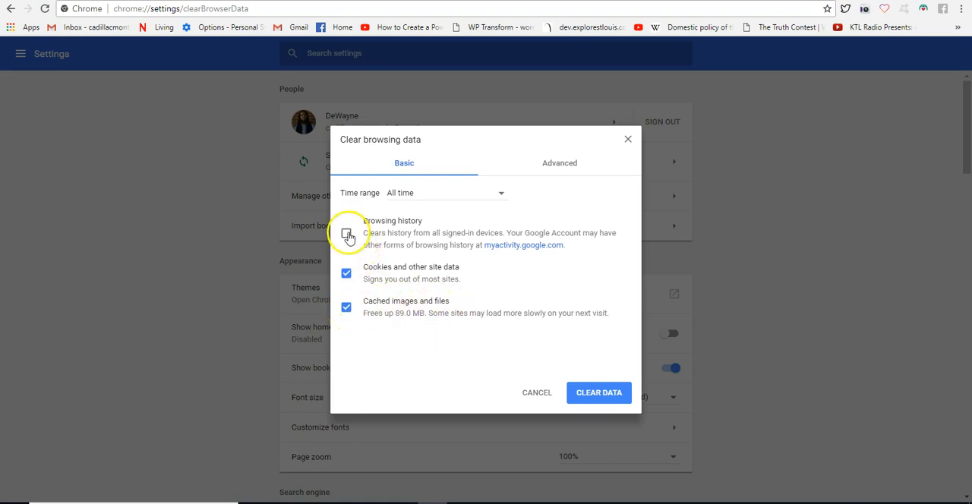
{"action": "left_click", "coordinate": [347, 233]}
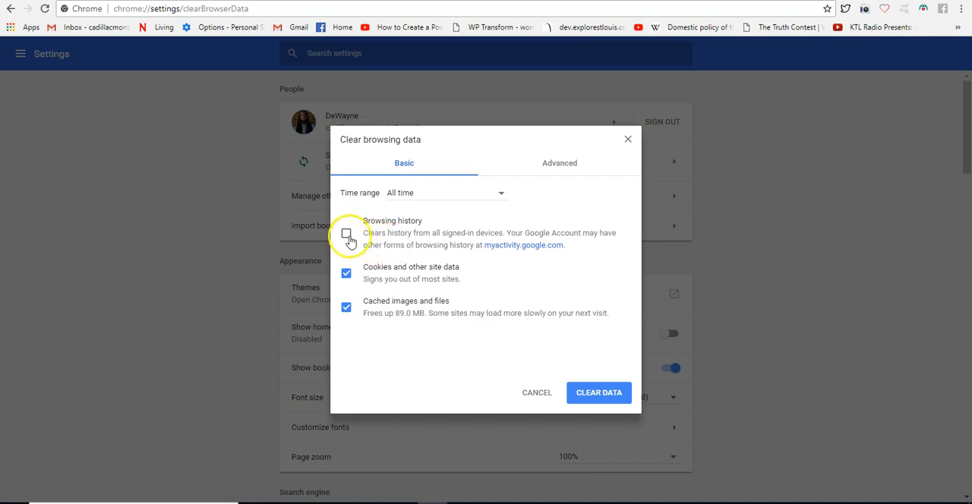
{"action": "left_click", "coordinate": [346, 233]}
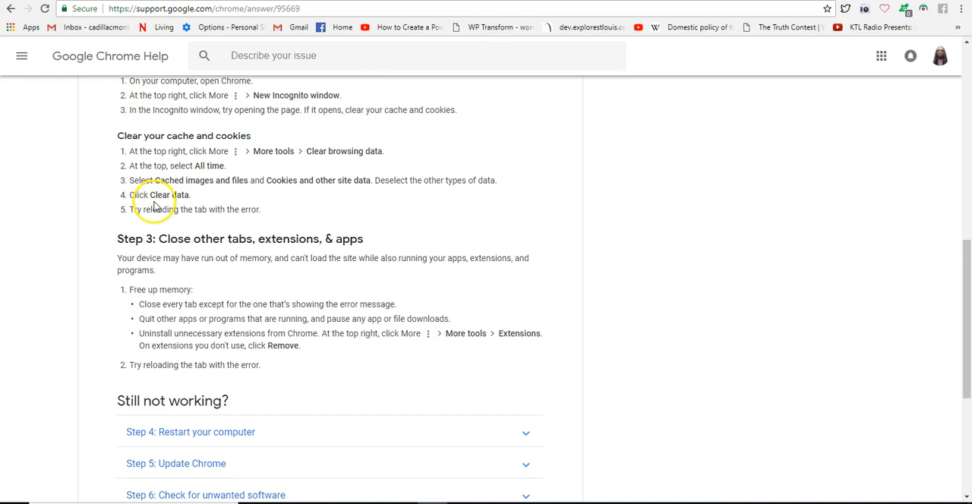
{"action": "mouse_move", "coordinate": [528, 51]}
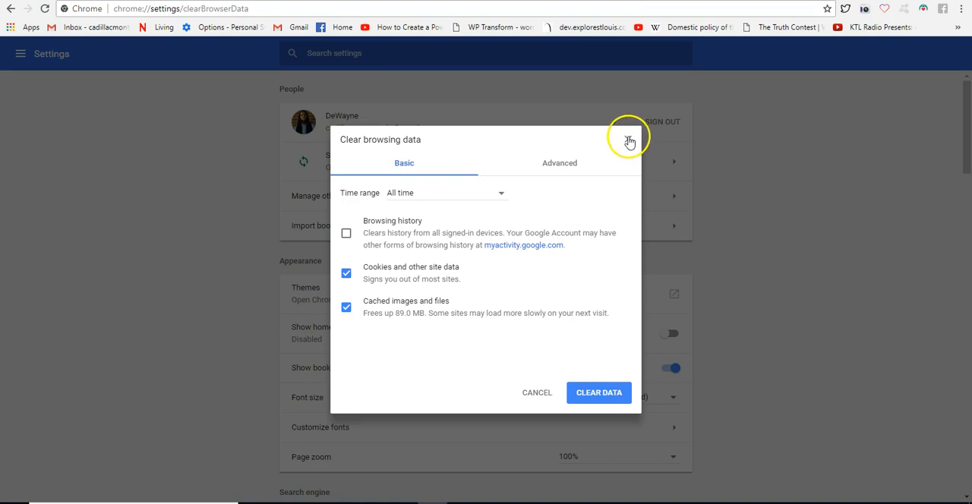
{"action": "left_click", "coordinate": [629, 140]}
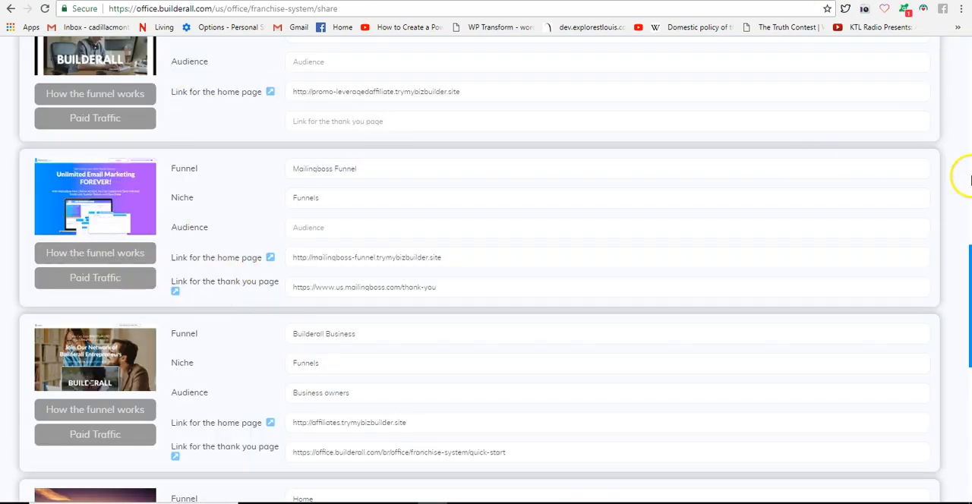
Step: Scroll through the Builderall Business funnel's affiliates.trymybizbuilder.site home page
{"action": "scroll", "scroll_direction": "down", "scroll_amount": 3}
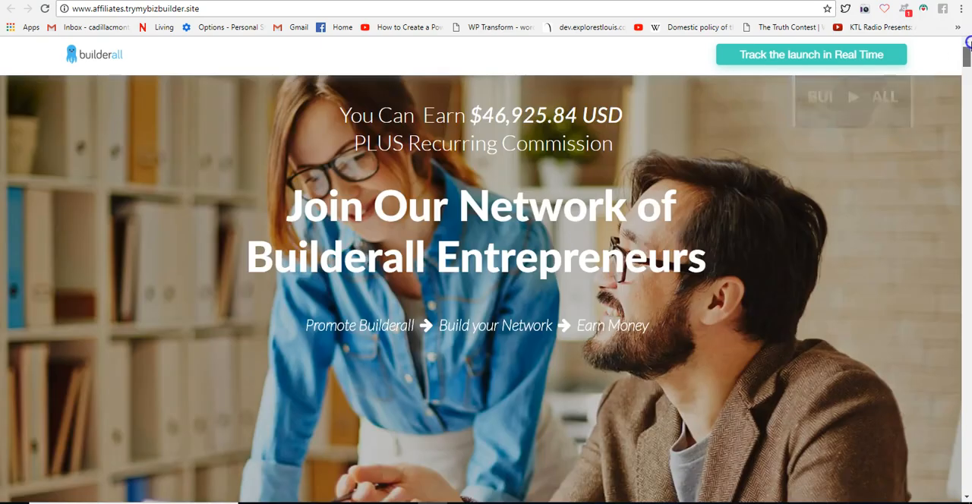
{"action": "scroll", "scroll_direction": "down", "scroll_amount": 3}
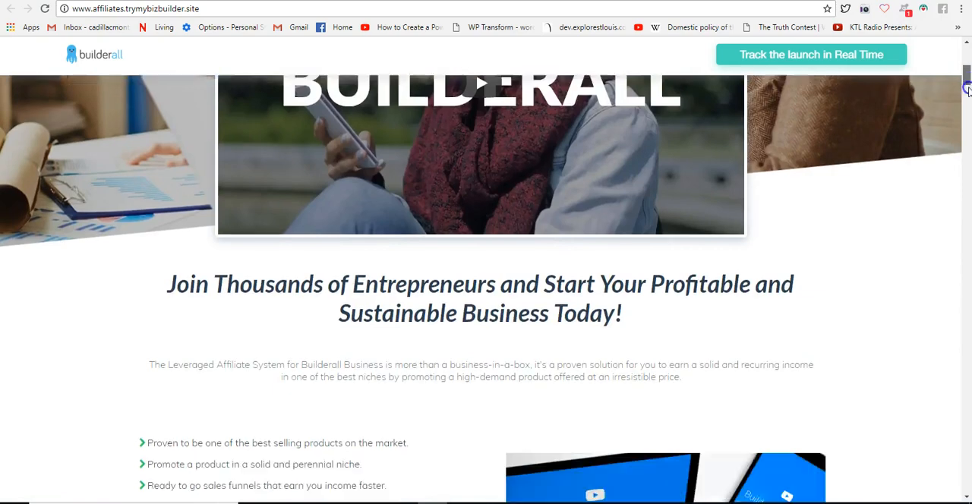
{"action": "scroll", "scroll_direction": "down", "scroll_amount": 3}
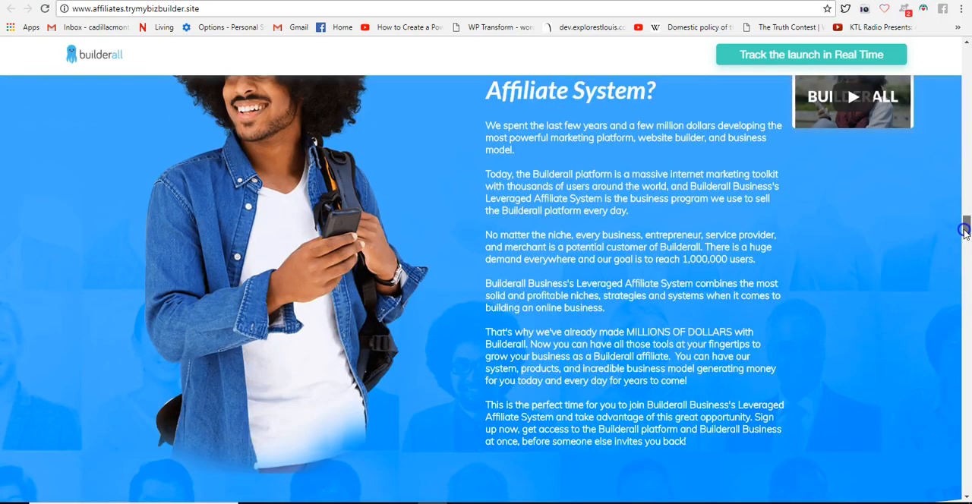
{"action": "scroll", "scroll_direction": "down", "scroll_amount": 3}
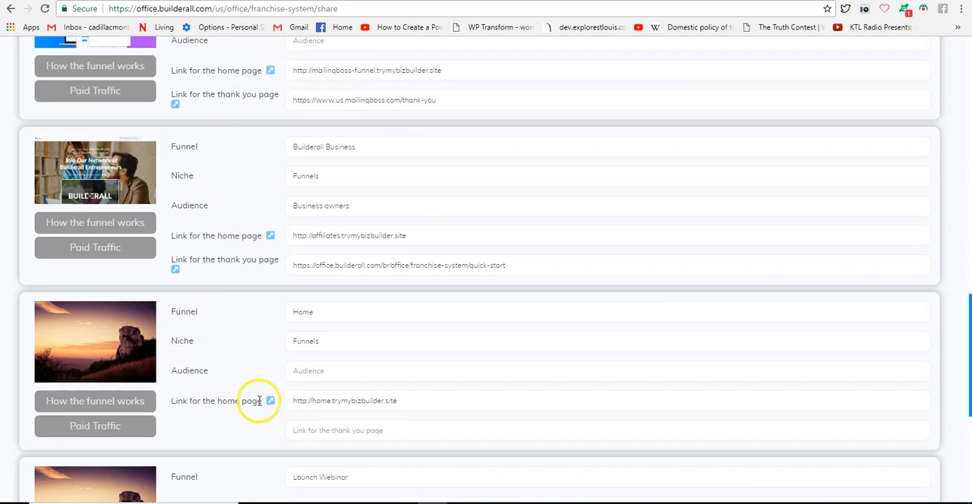
Step: Open the Home funnel's home page link and scroll through the loaded Builderall site
{"action": "left_click", "coordinate": [270, 401]}
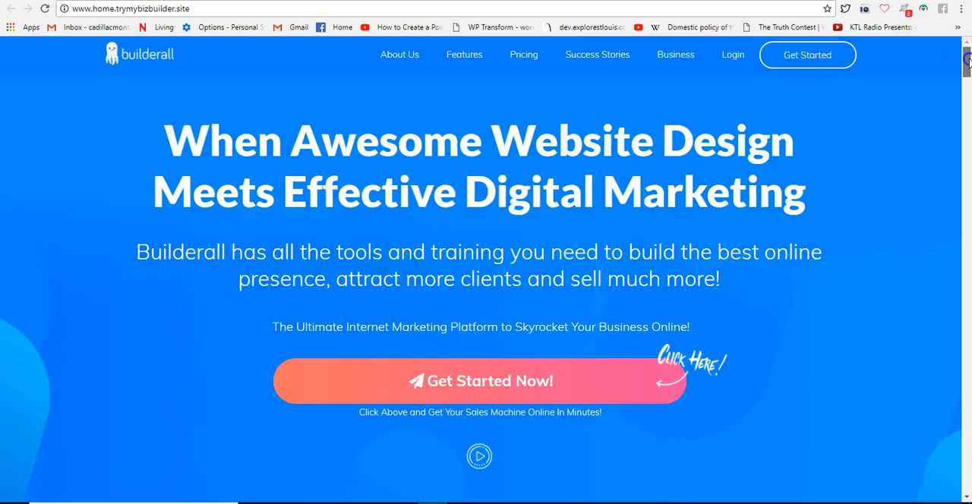
{"action": "scroll", "scroll_direction": "down", "scroll_amount": 3}
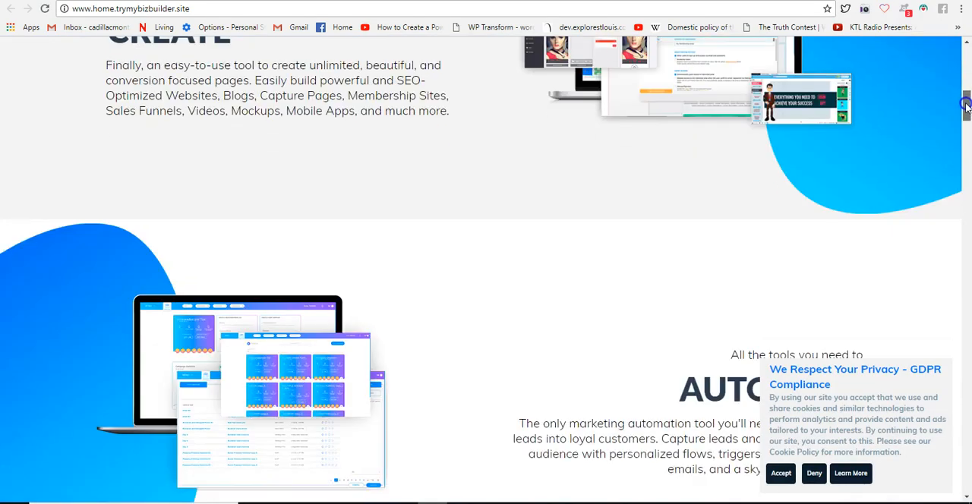
{"action": "scroll", "scroll_direction": "down", "scroll_amount": 3}
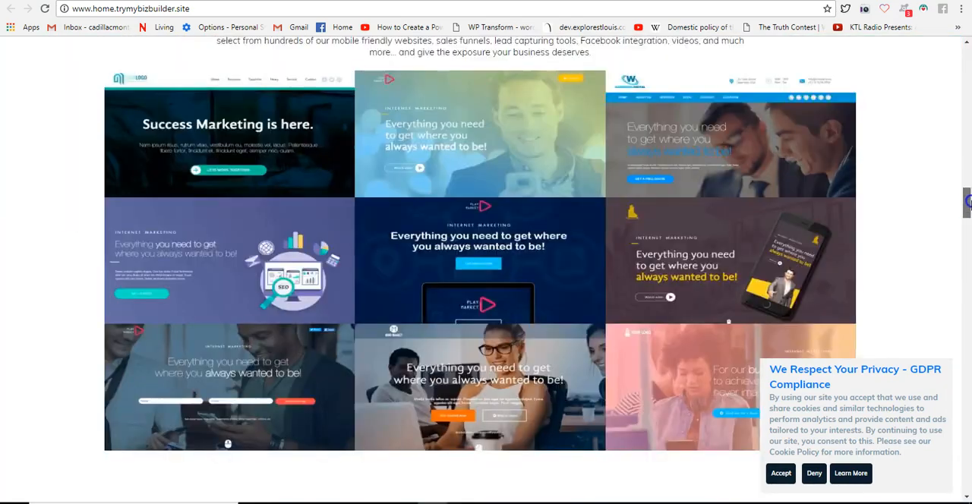
{"action": "scroll", "scroll_direction": "down", "scroll_amount": 3}
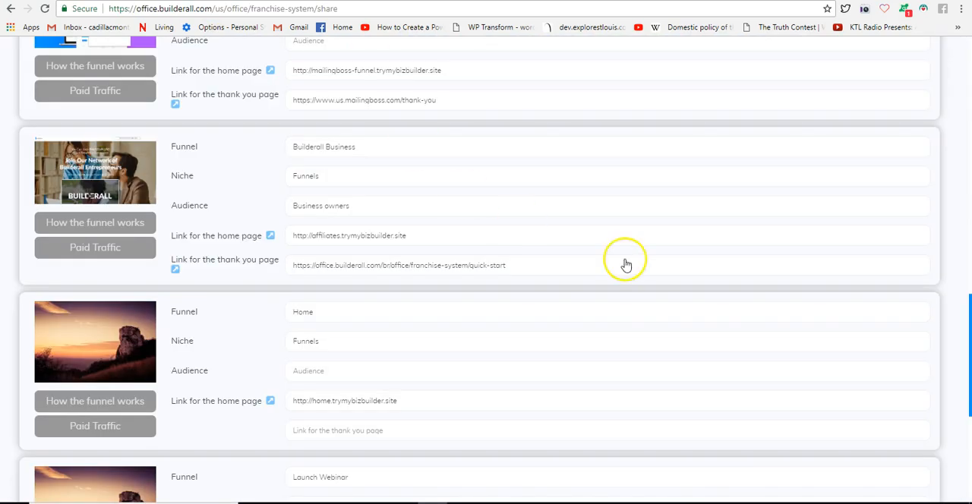
Step: Scroll down to the 7 Day Free Trial funnel and open its home page link
{"action": "scroll", "scroll_direction": "down", "scroll_amount": 3}
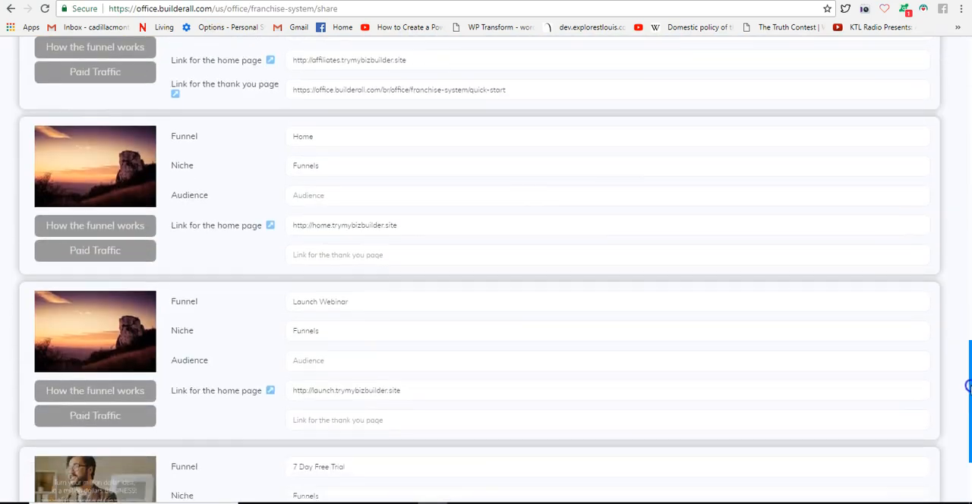
{"action": "scroll", "scroll_direction": "down", "scroll_amount": 3}
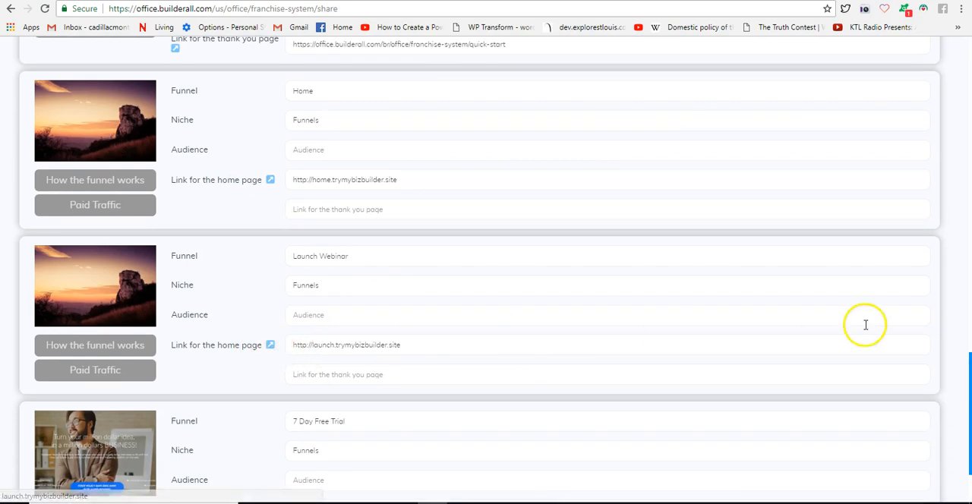
{"action": "scroll", "scroll_direction": "down", "scroll_amount": 3}
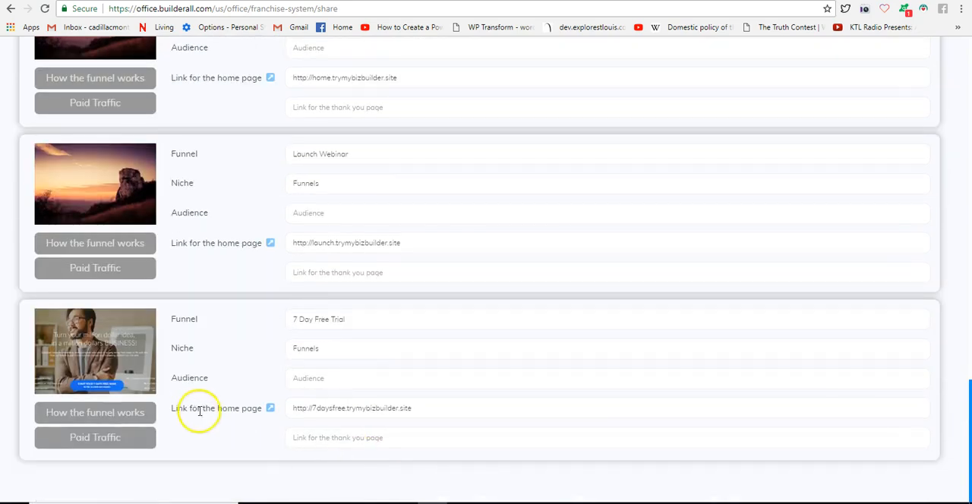
{"action": "left_click", "coordinate": [270, 408]}
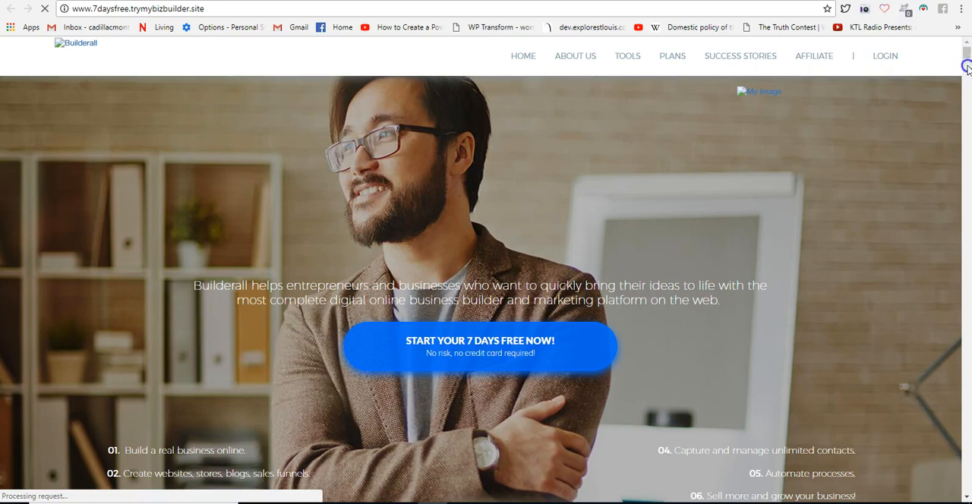
Step: Scroll through the loaded 7 Day Free Trial page to confirm it works
{"action": "scroll", "scroll_direction": "down", "scroll_amount": 3}
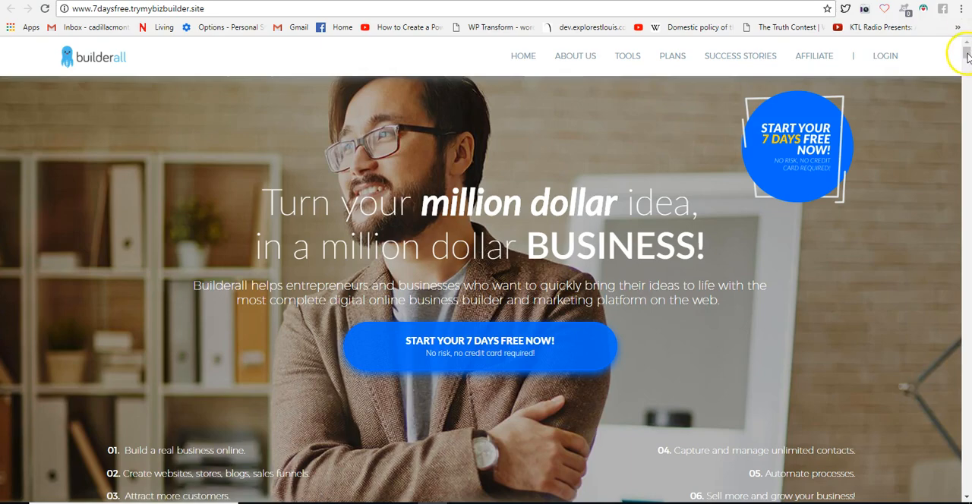
{"action": "scroll", "scroll_direction": "down", "scroll_amount": 3}
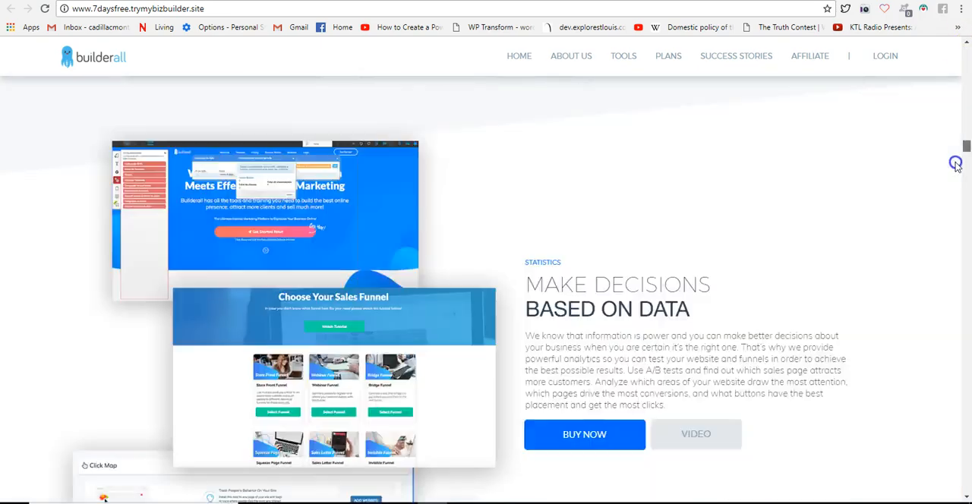
{"action": "scroll", "scroll_direction": "down", "scroll_amount": 3}
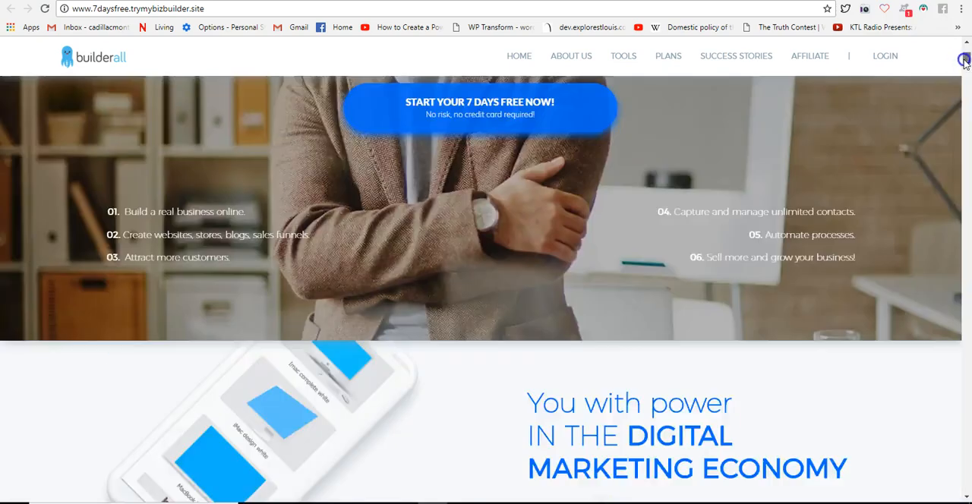
{"action": "scroll", "scroll_direction": "down", "scroll_amount": 3}
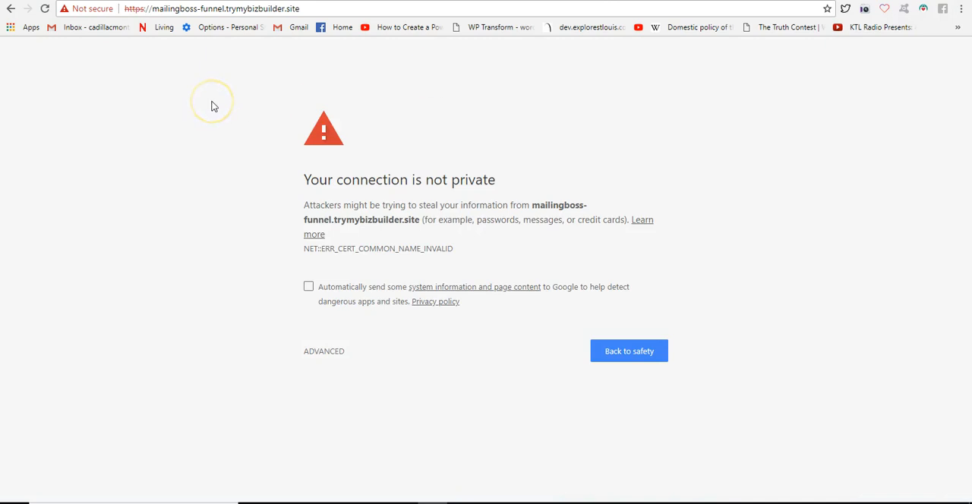
{"action": "mouse_move", "coordinate": [214, 105]}
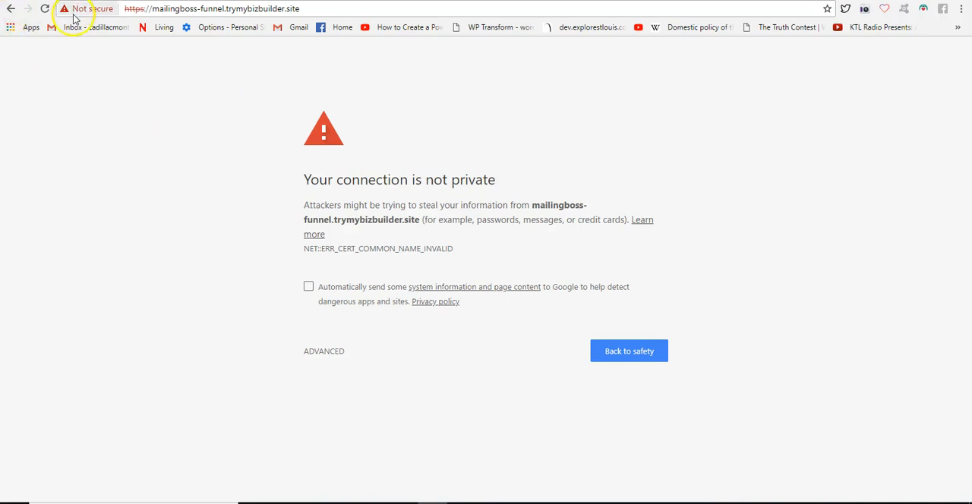
{"action": "mouse_move", "coordinate": [652, 112]}
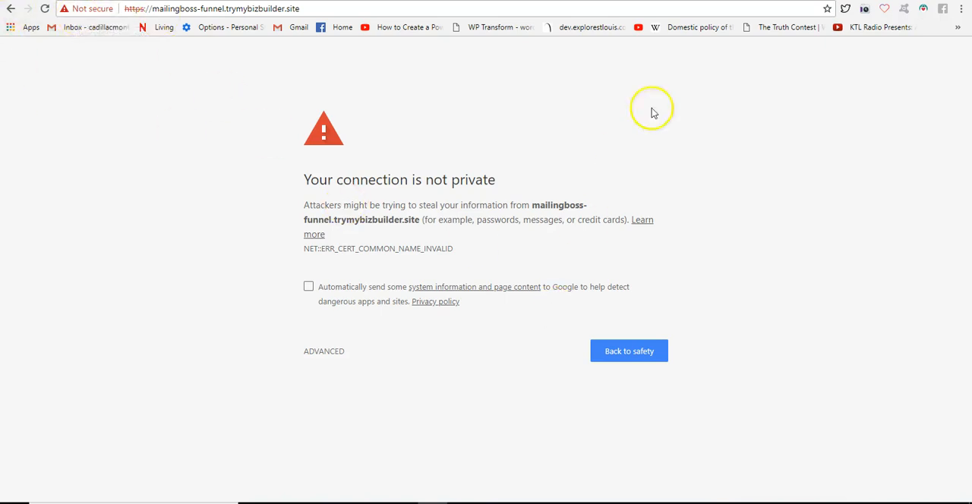
{"action": "mouse_move", "coordinate": [585, 238]}
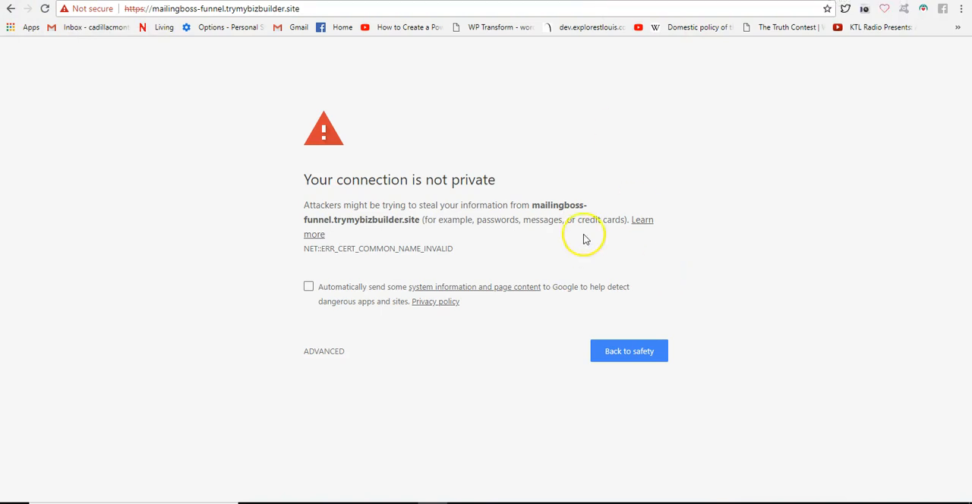
Step: Switch back to the Google Chrome Help article on clearing cache and cookies
{"action": "left_click", "coordinate": [641, 219]}
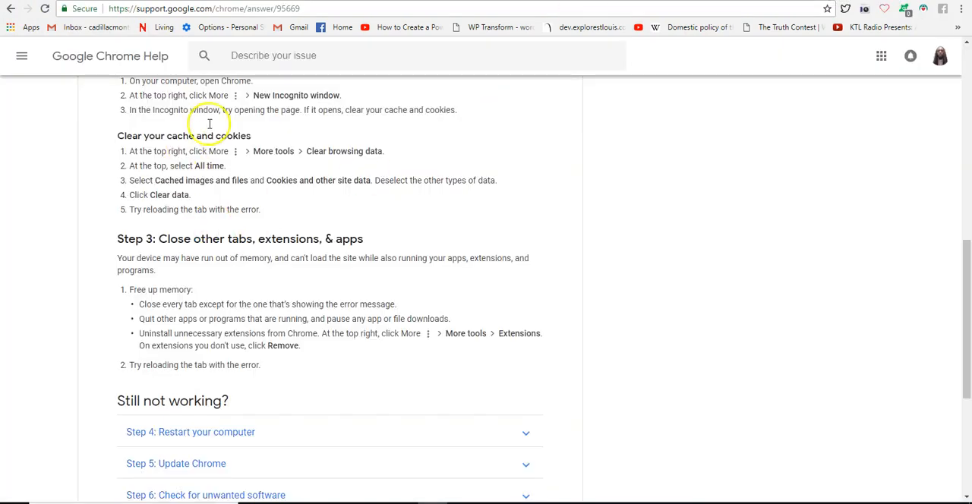
{"action": "mouse_move", "coordinate": [656, 141]}
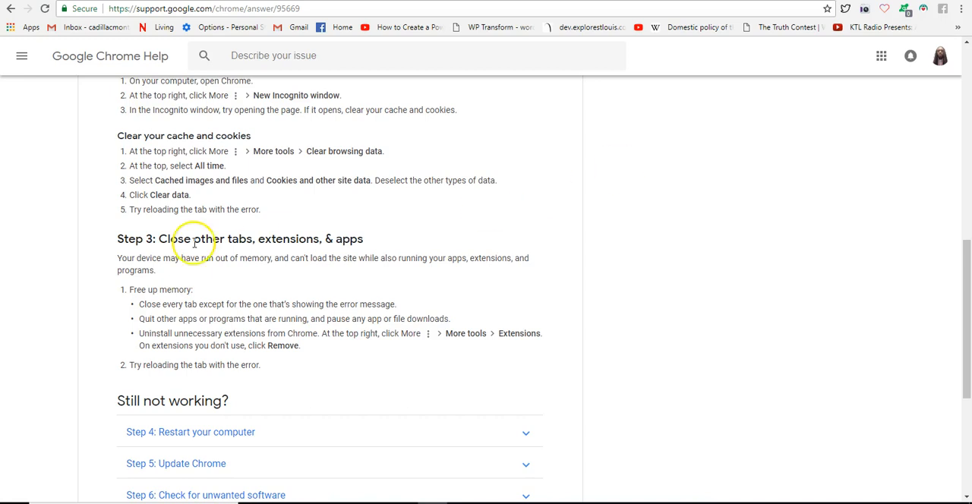
{"action": "mouse_move", "coordinate": [110, 400]}
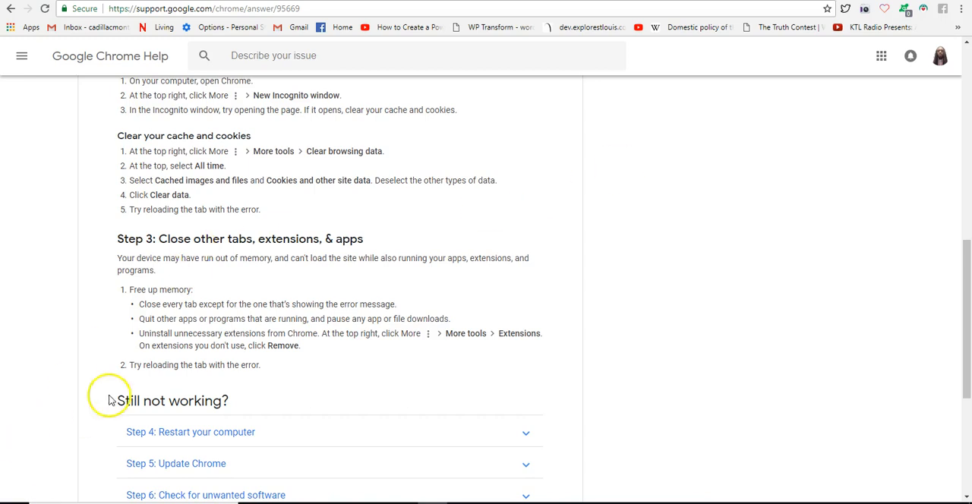
{"action": "mouse_move", "coordinate": [119, 379]}
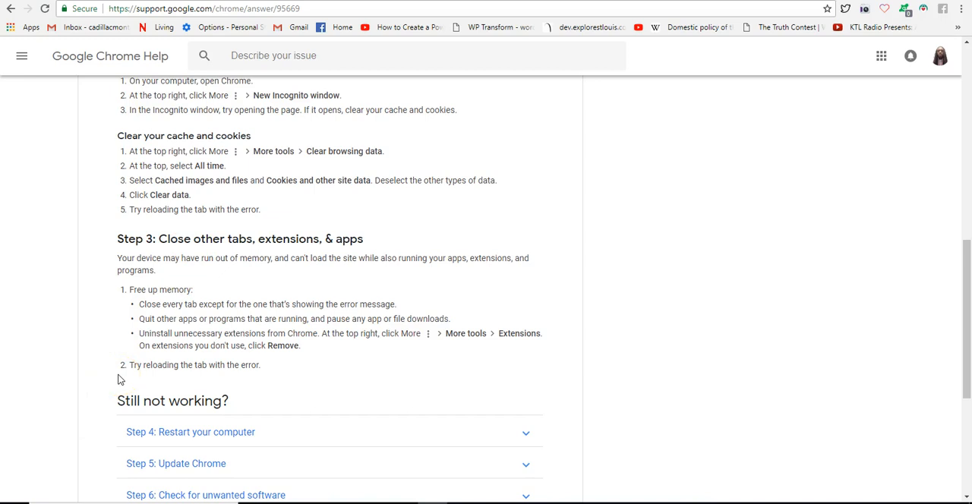